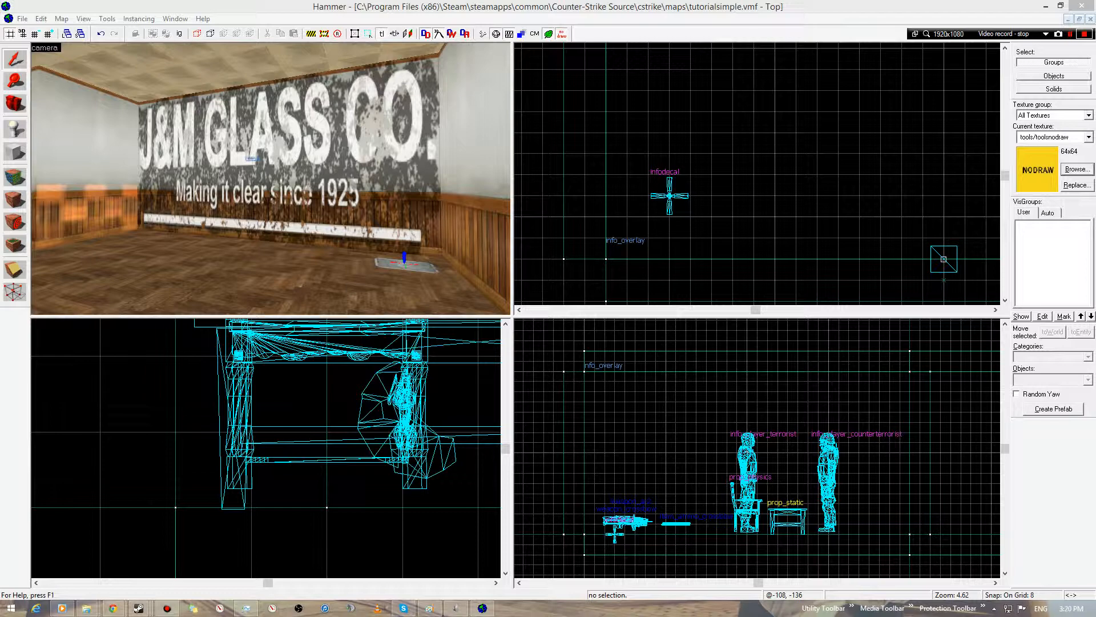
# Place a prop_door_rotating entity in the room and open its model browser
pyautogui.click(1058, 33)
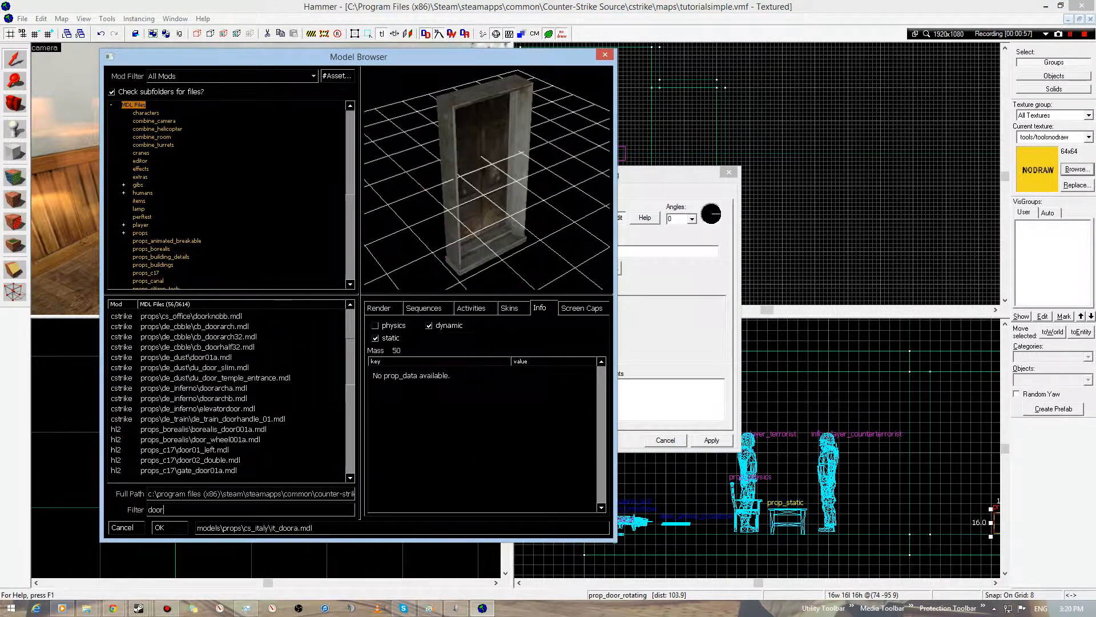
# Preview cb_doorhalf32, door02_double, doorklab01 and lockerdoorleft, then pick props_c17/door01_left
pyautogui.click(198, 347)
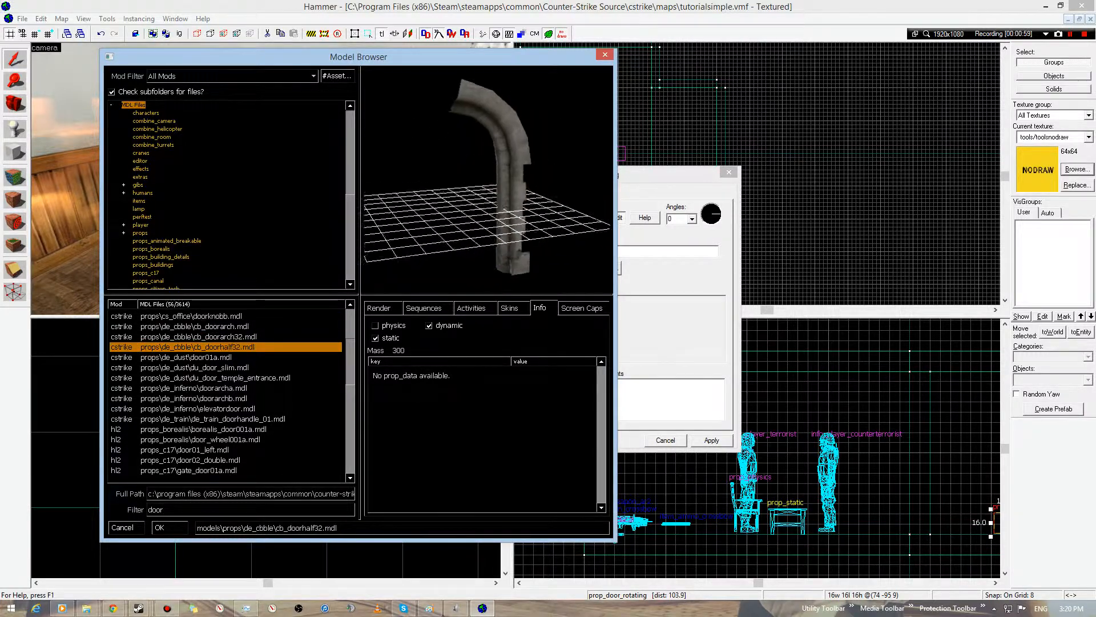
pyautogui.click(209, 429)
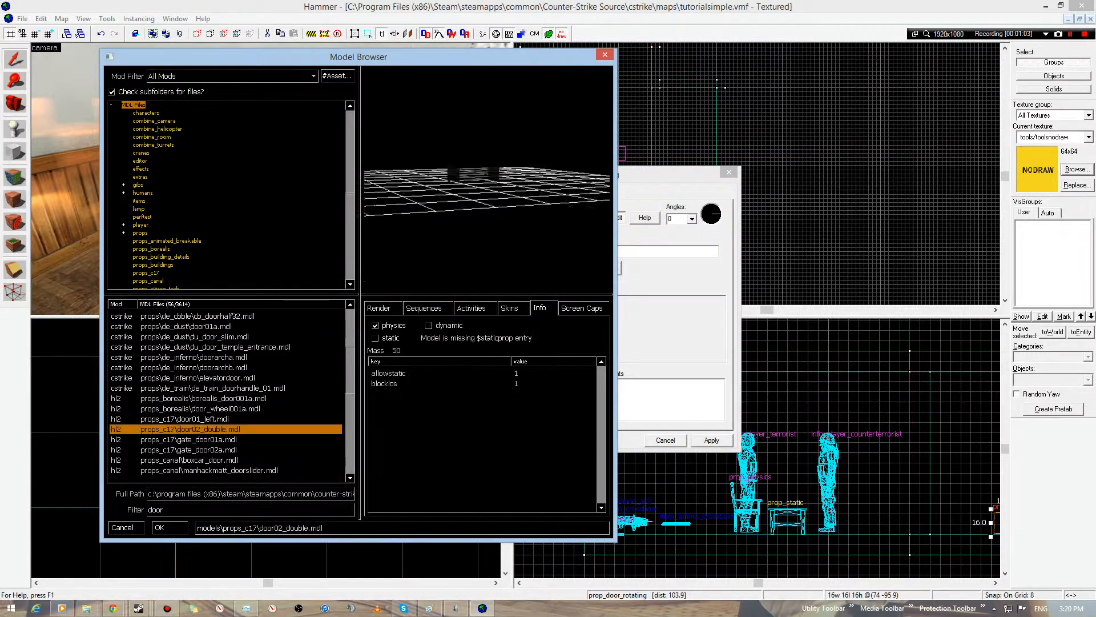
pyautogui.click(189, 459)
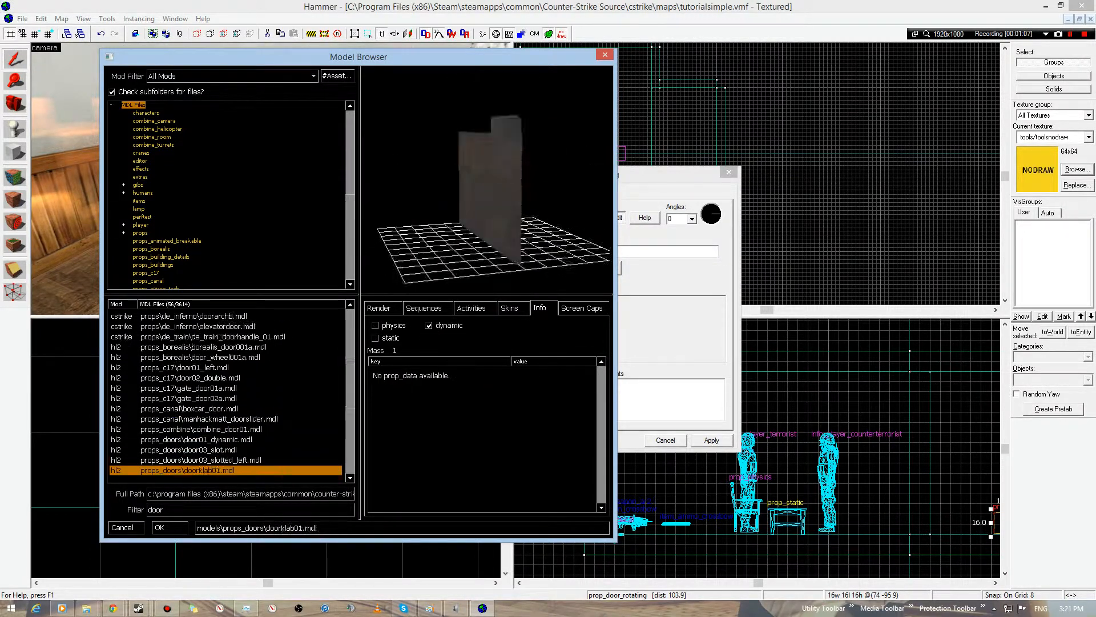
pyautogui.click(185, 470)
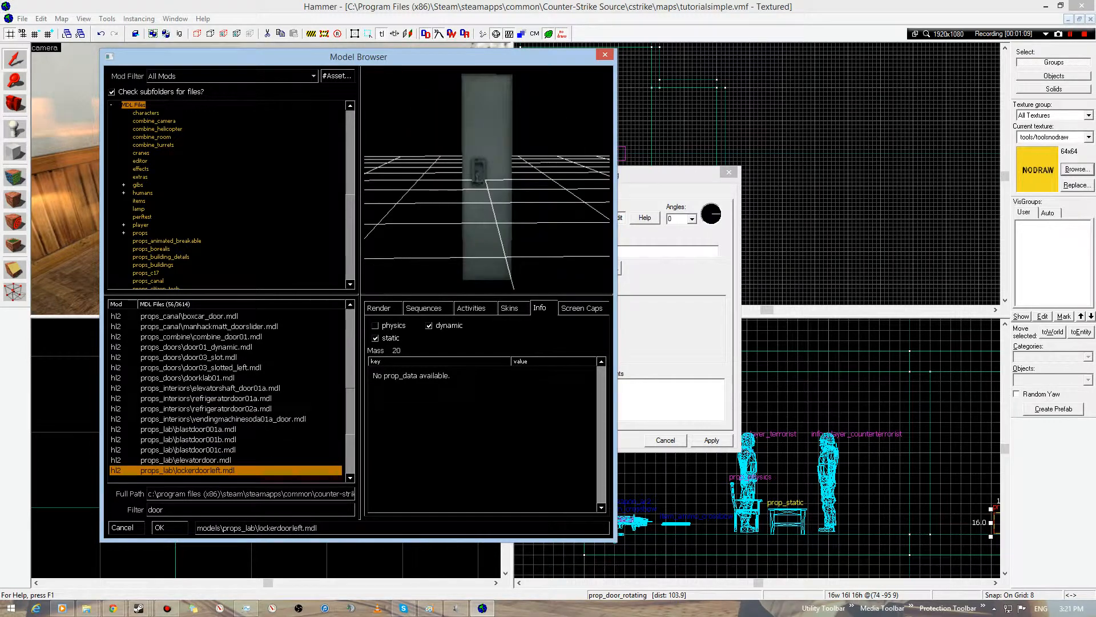
pyautogui.click(207, 470)
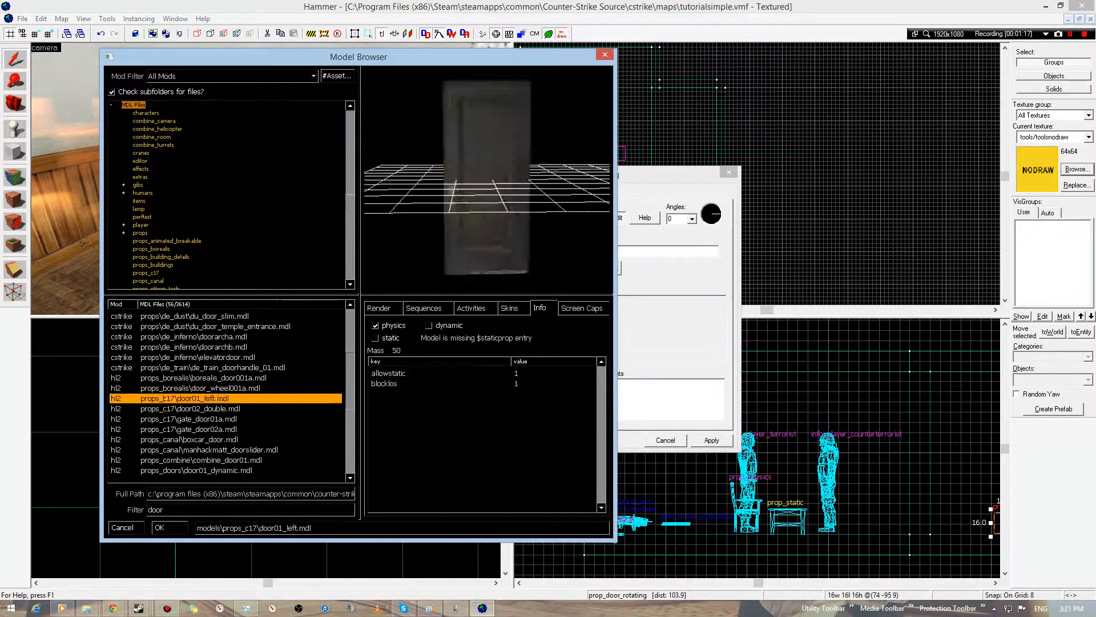
# Confirm and apply door01_left as the door model, then rotate the door 90° along the wall
pyautogui.click(159, 527)
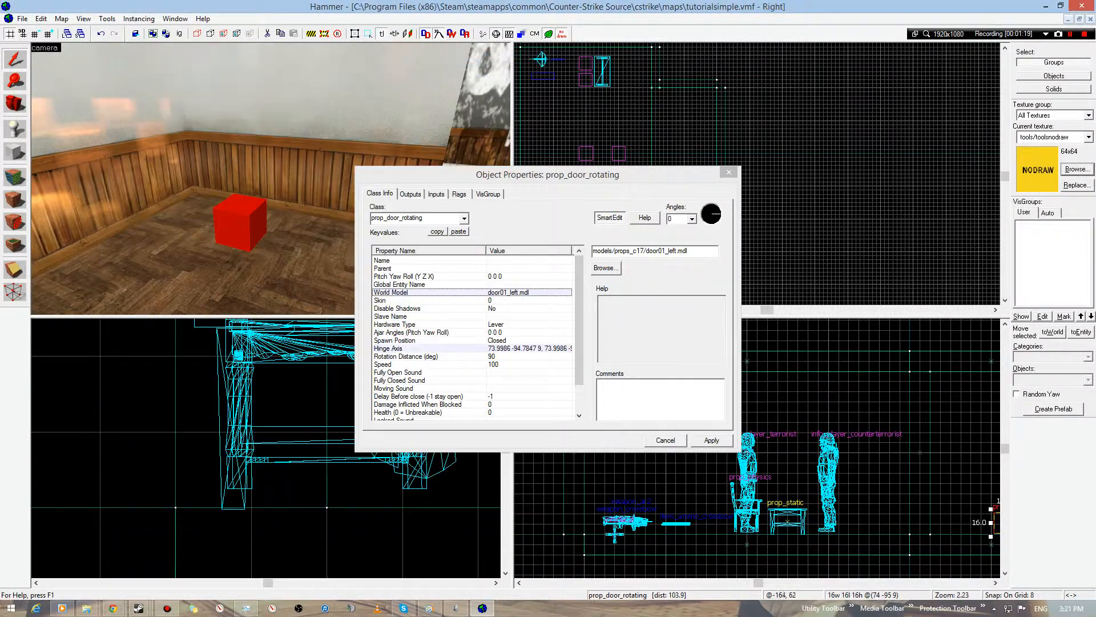
pyautogui.click(711, 440)
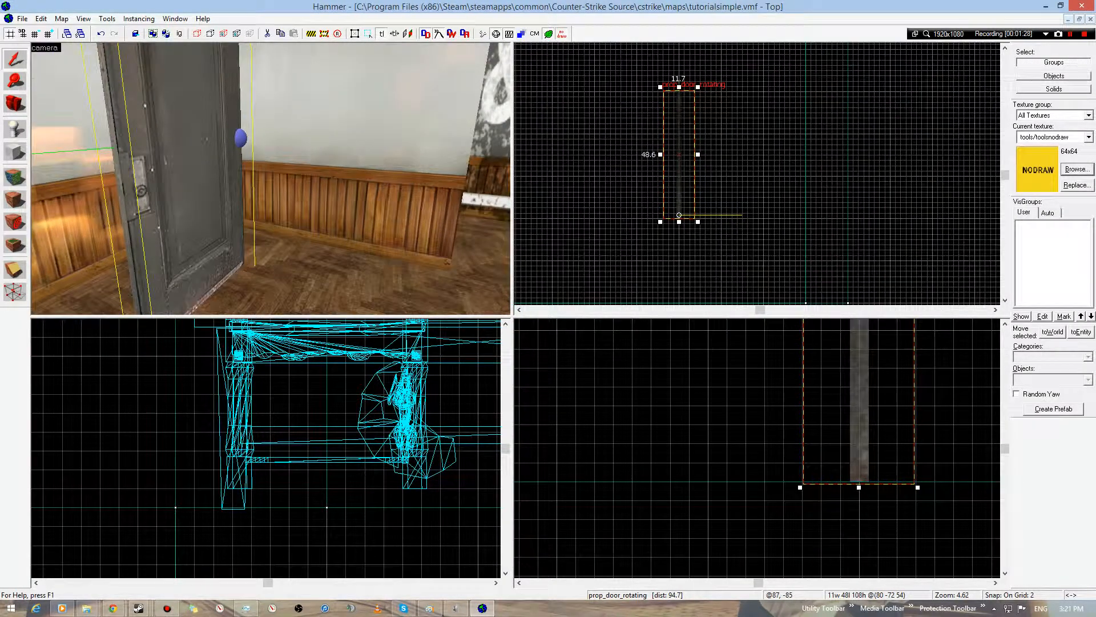
pyautogui.scroll(-3)
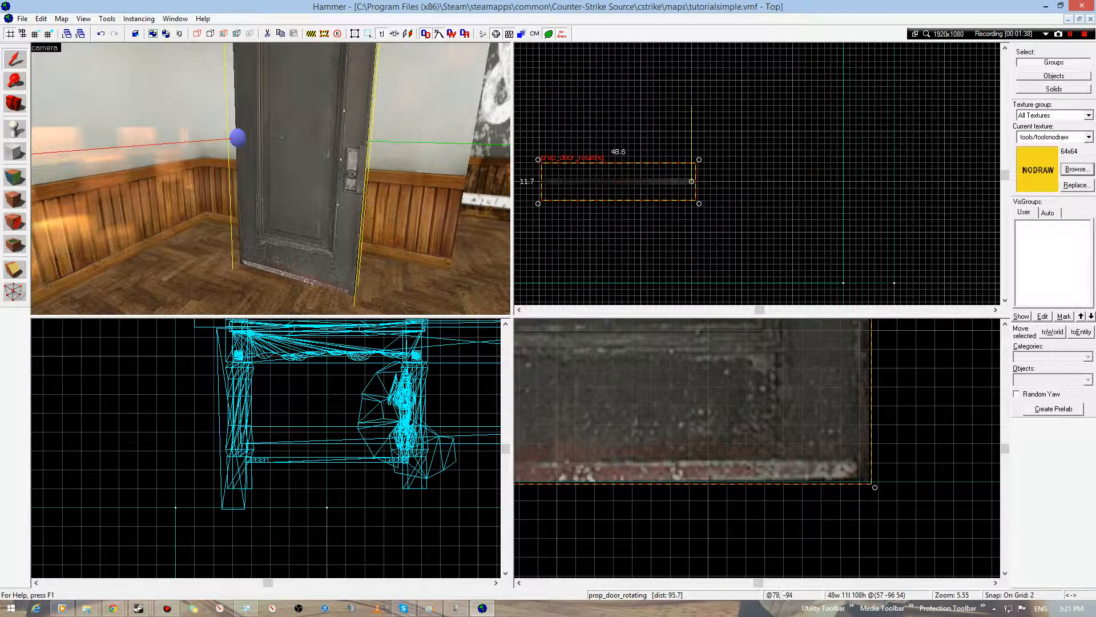
pyautogui.scroll(-3)
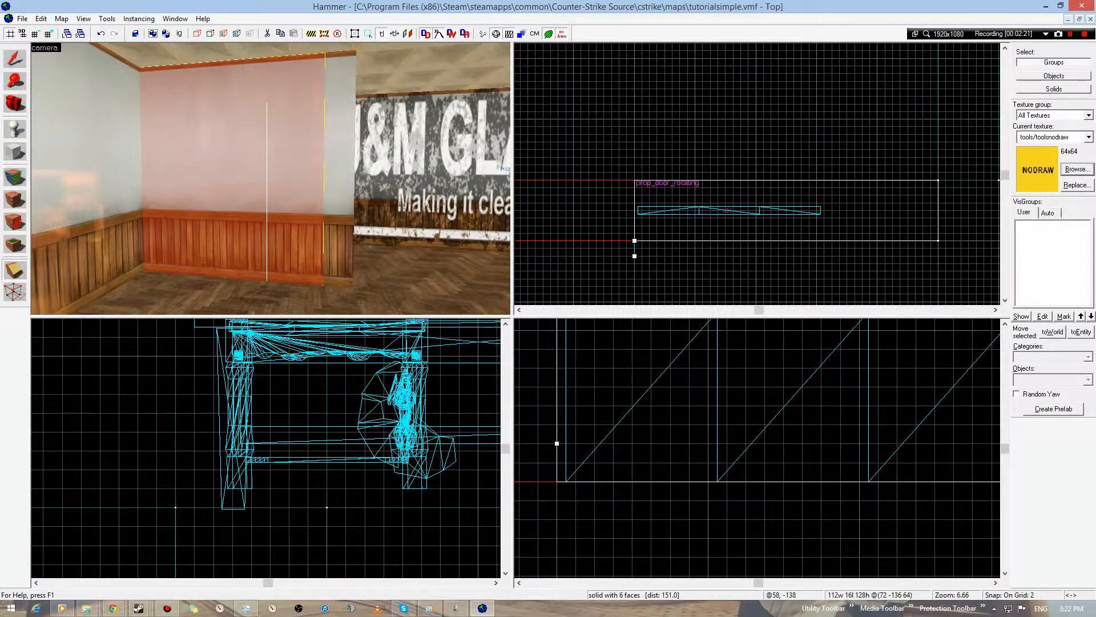
# Clip the wall brush along the door's edge in the Top view
pyautogui.scroll(-3)
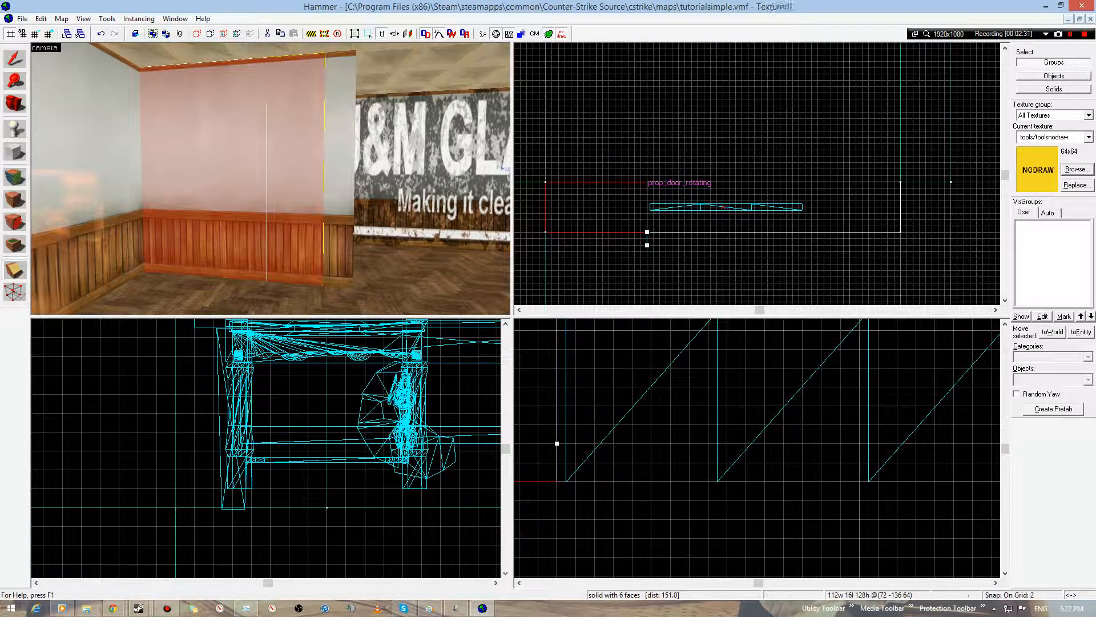
pyautogui.moveTo(15, 270)
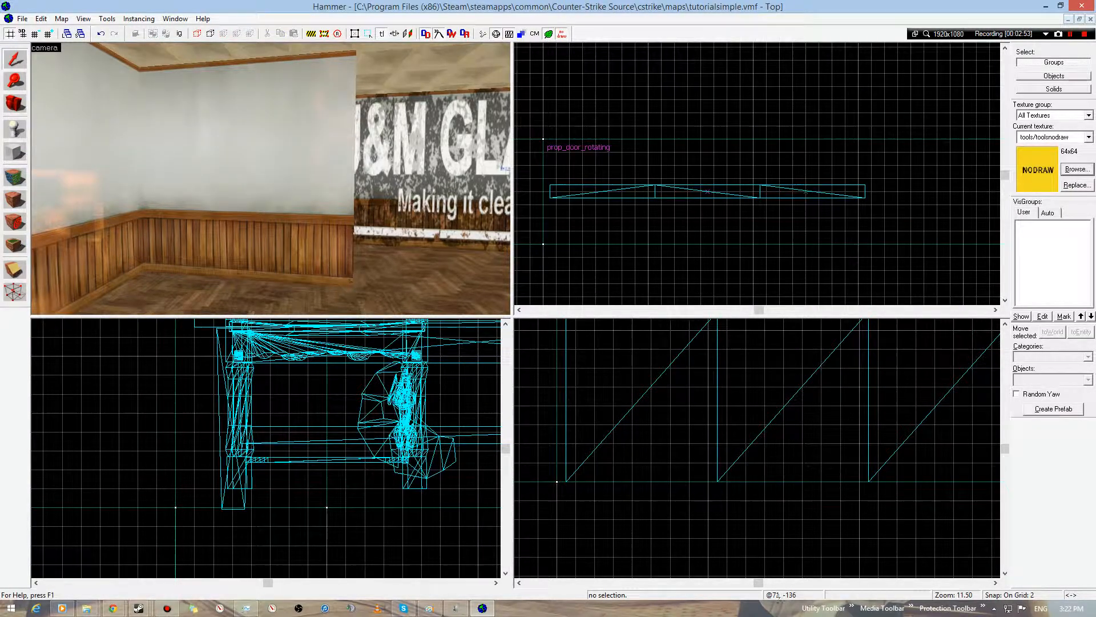
# Select the wall section around the door and clip it away to open the doorway
pyautogui.click(707, 191)
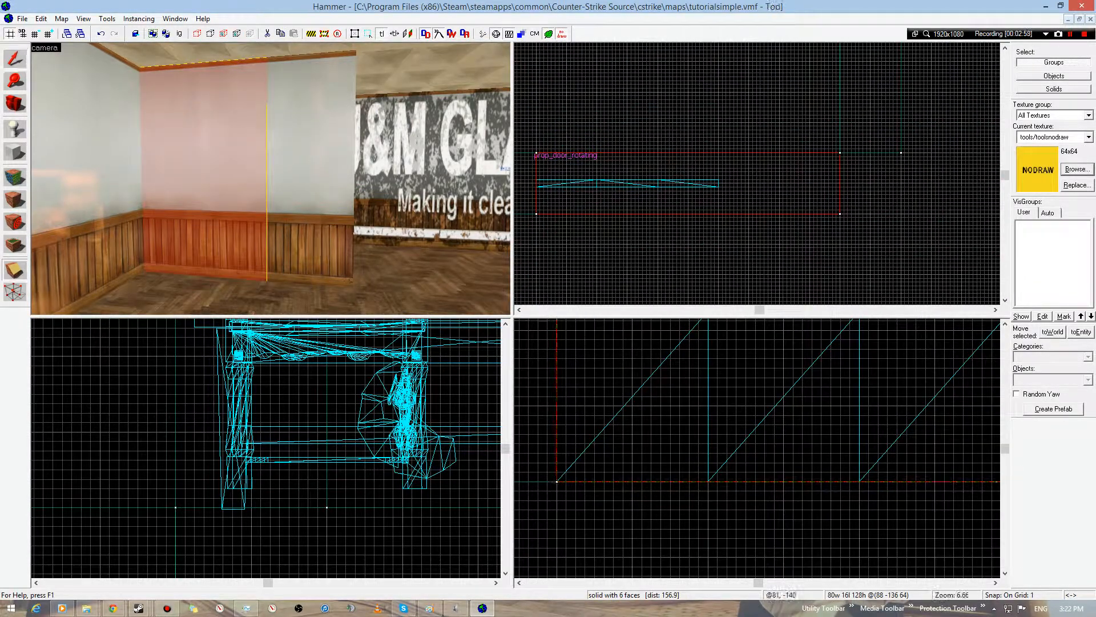
pyautogui.scroll(3)
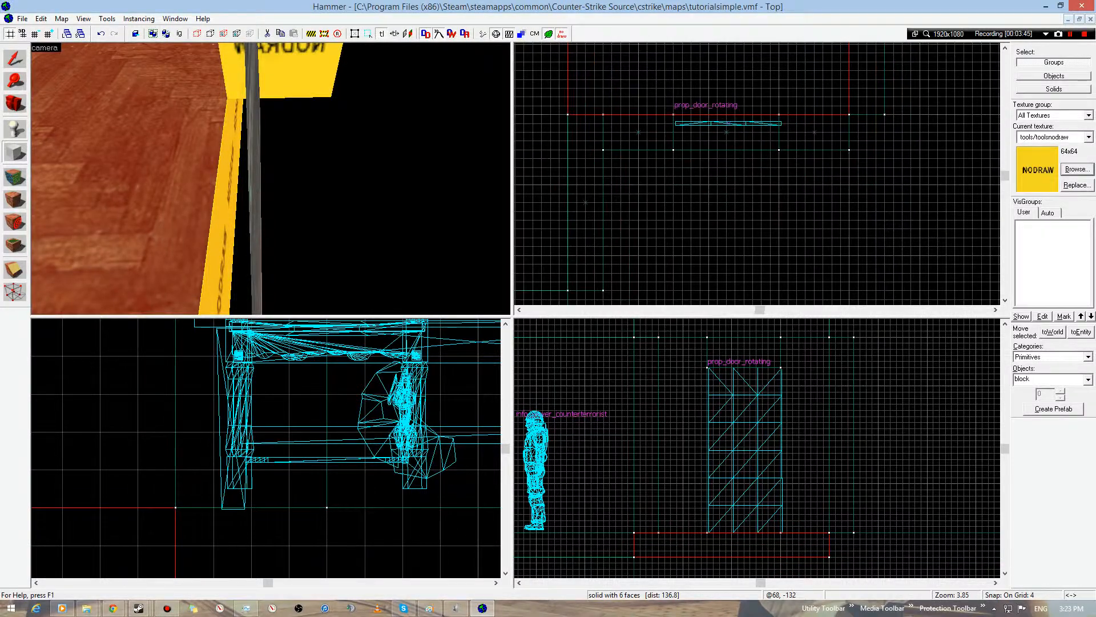
# Apply the de_chateau/floor02 wood texture to the floor face
pyautogui.click(727, 133)
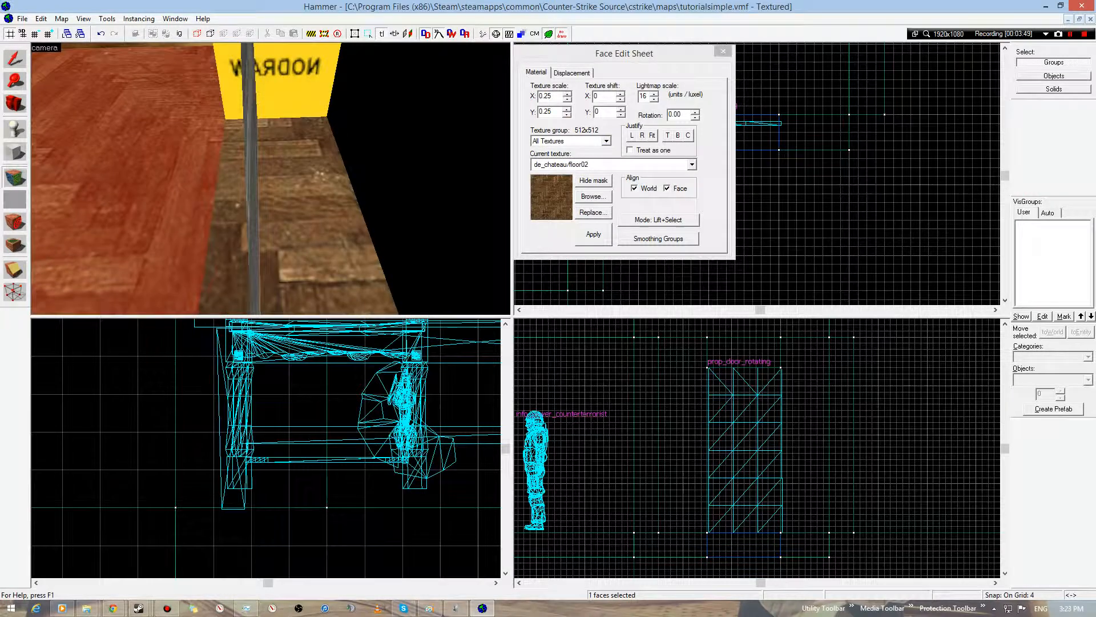
pyautogui.click(723, 50)
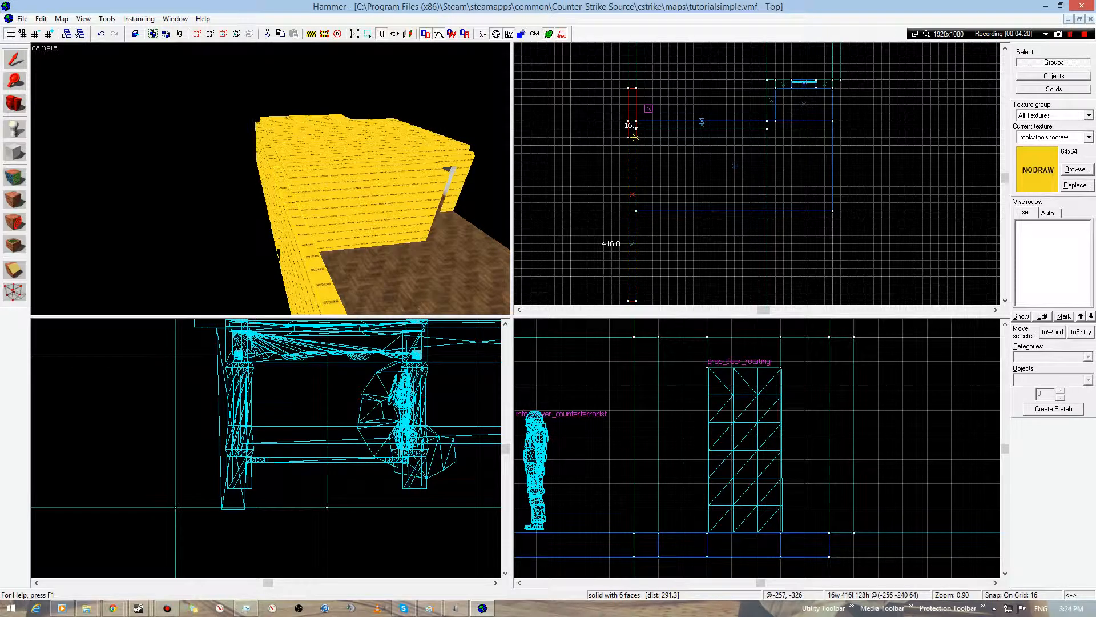
# Drag the second room's brush edge in the Top view until it is 416 units long
pyautogui.scroll(-3)
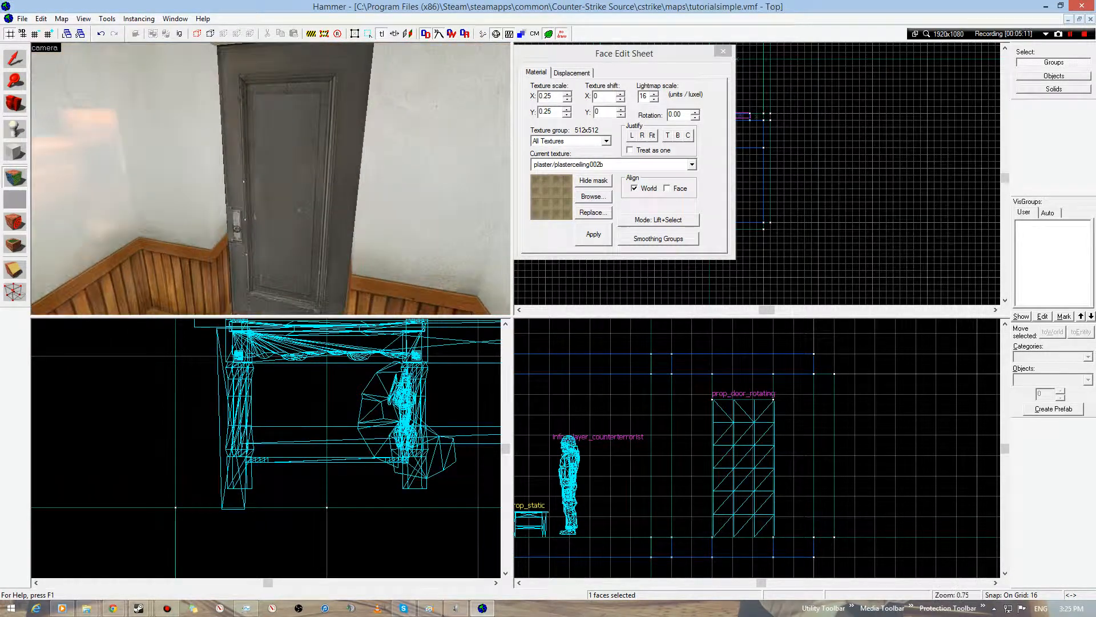
# Apply plaster/plasterceiling002b to the wall face beside the door
pyautogui.click(723, 51)
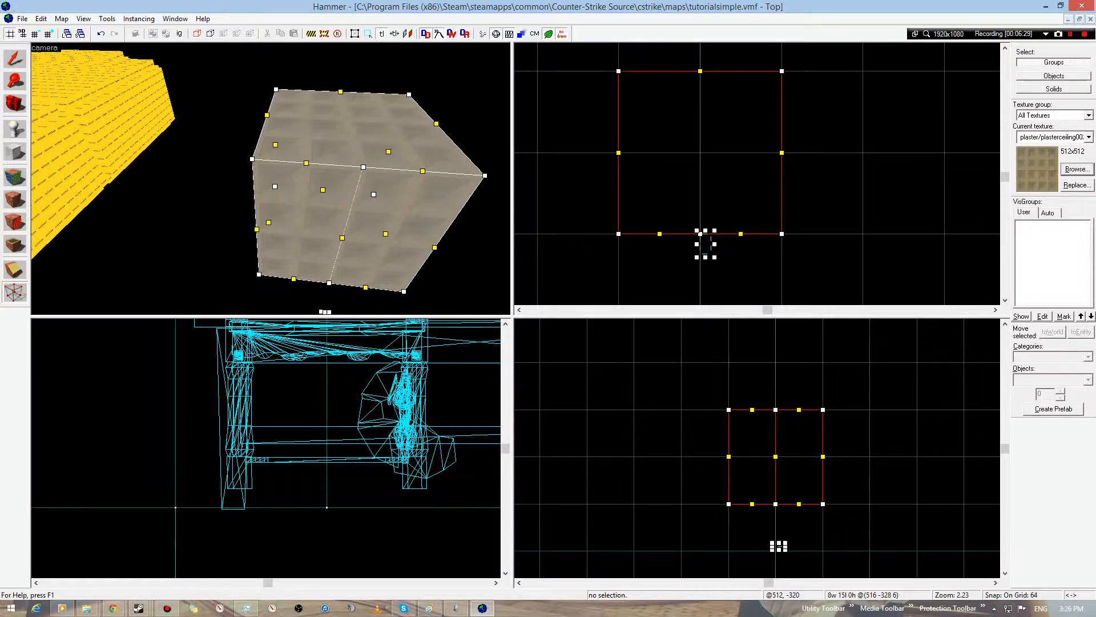
# Drag the outside block's vertices with the Vertex tool to reshape it
pyautogui.scroll(-3)
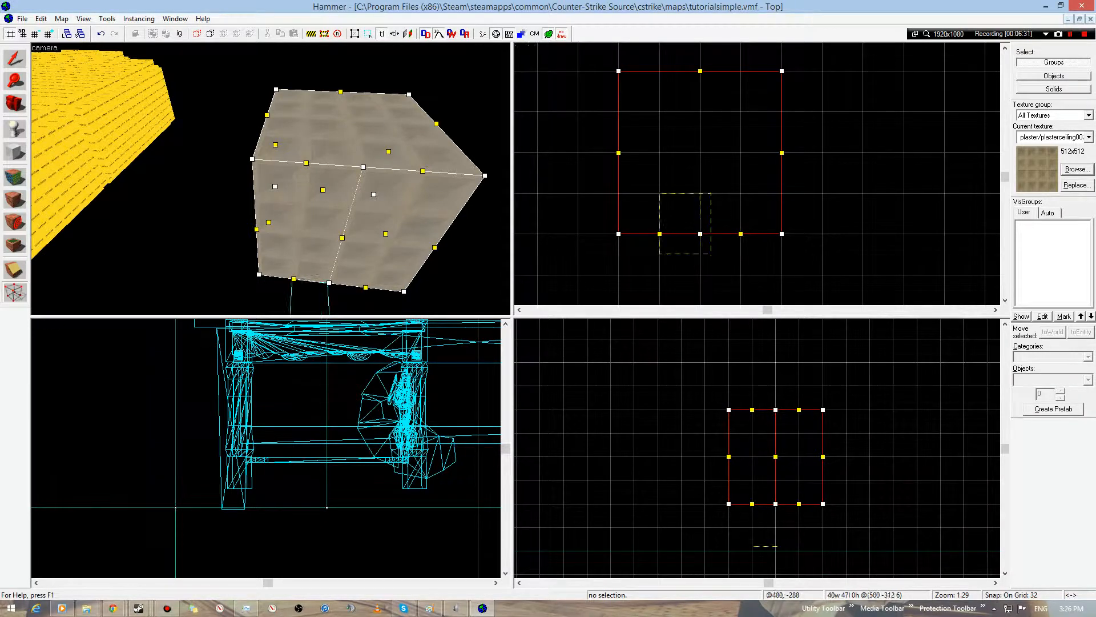